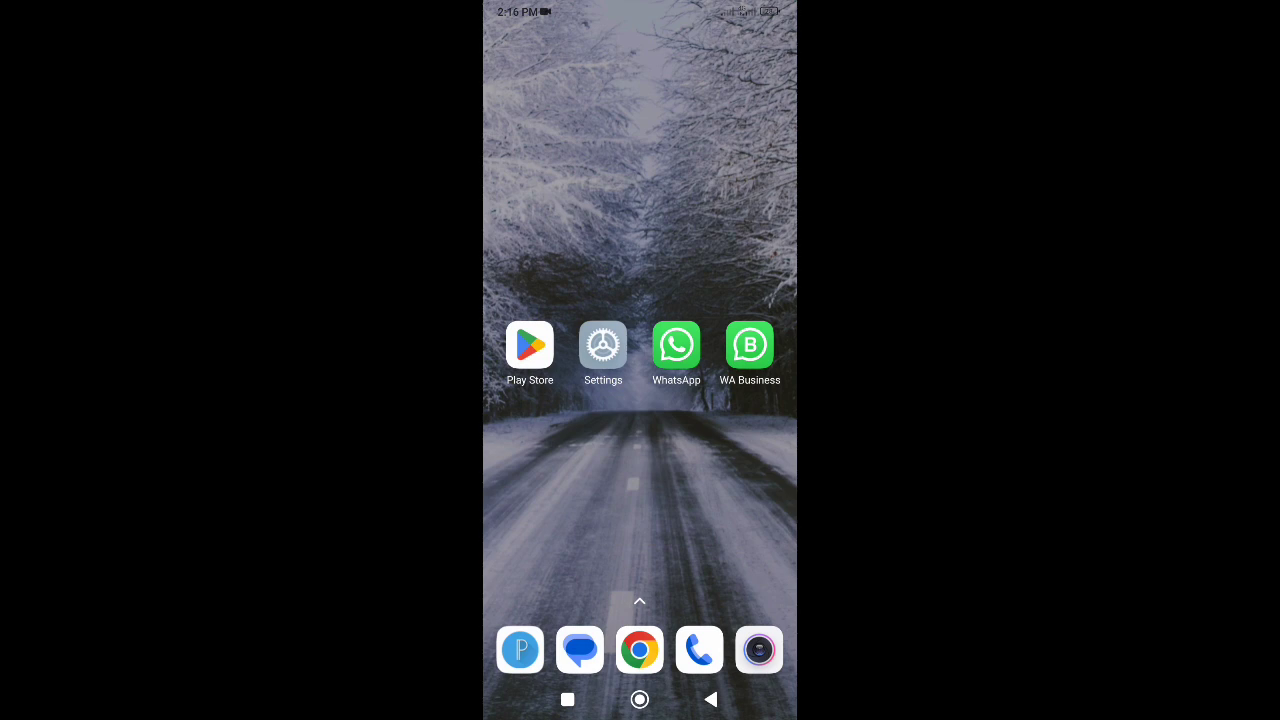
Open WhatsApp Business, agree to its terms, and pick the number to register
left_click(749, 344)
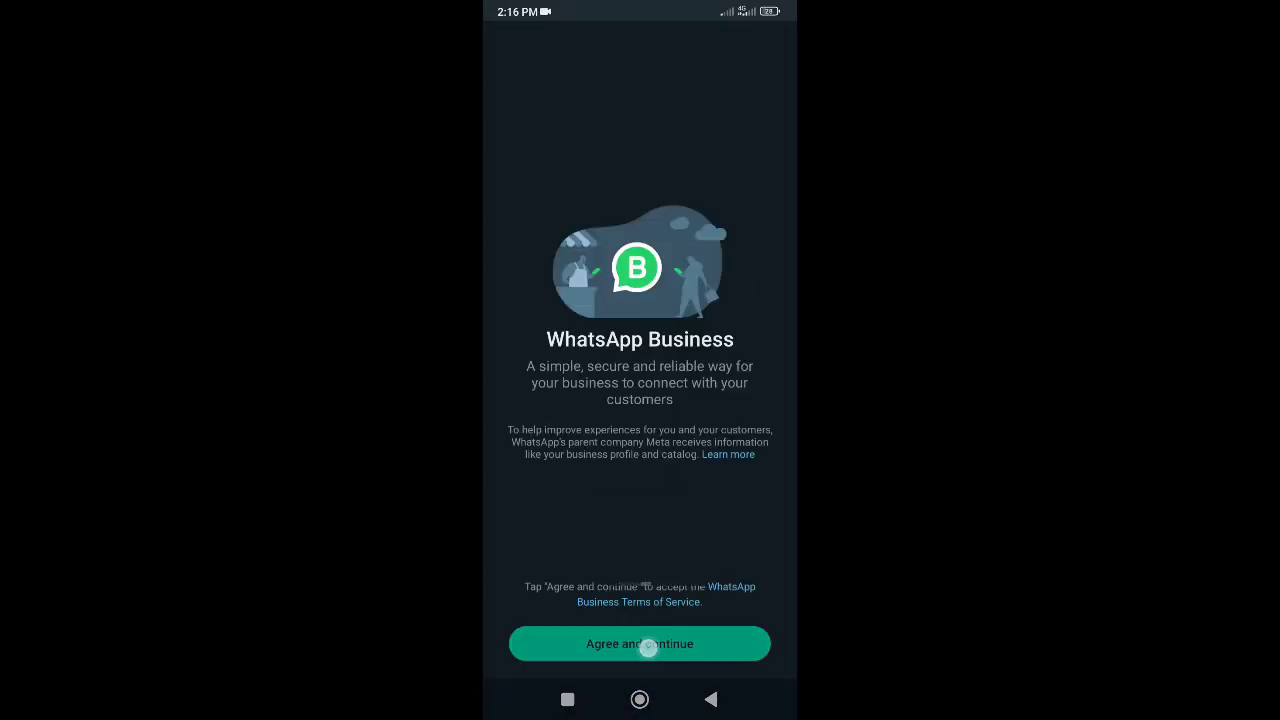
left_click(639, 643)
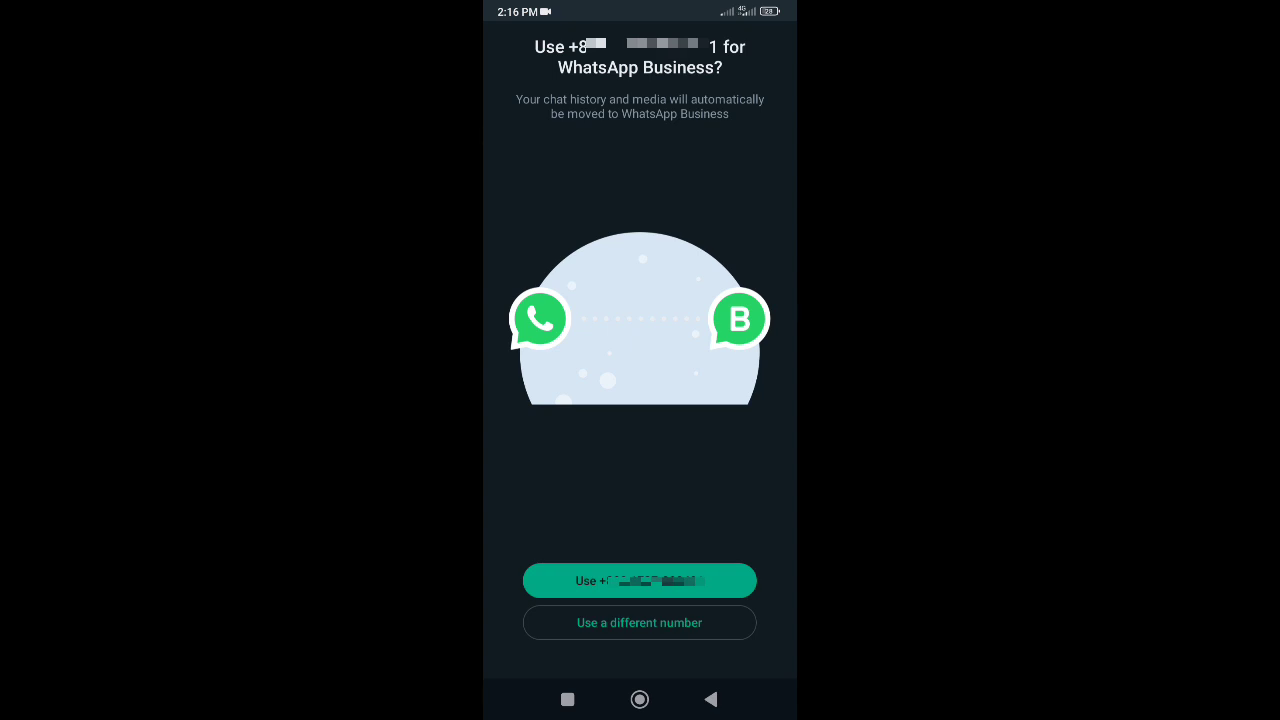
left_click(639, 699)
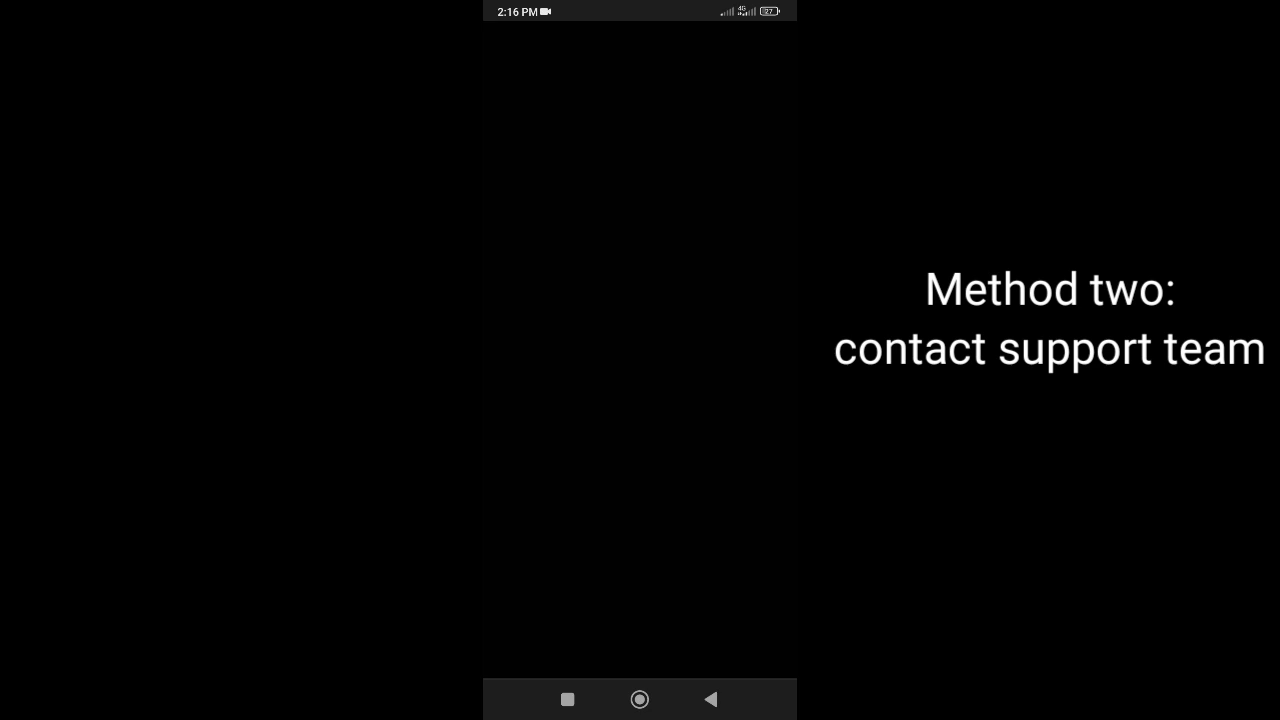
Search 'whatsapp' in Chrome, open whatsapp.com, and show its site menu
left_click(616, 45)
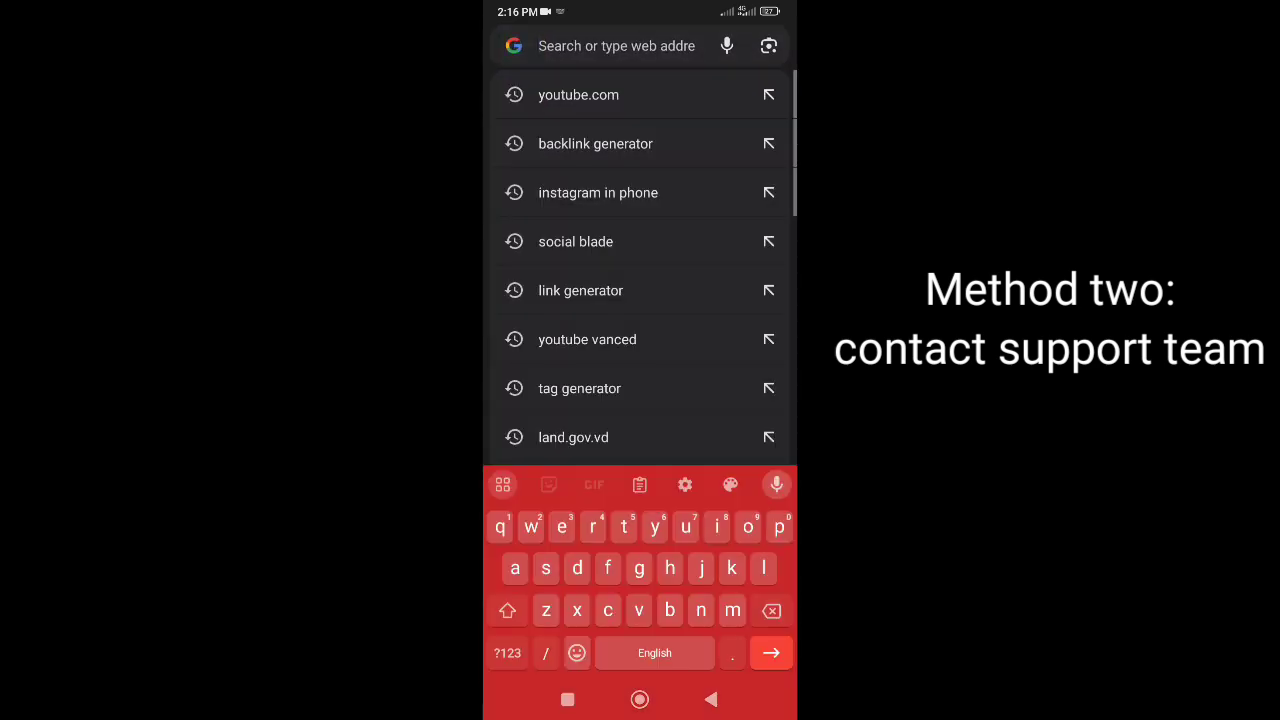
type("wh")
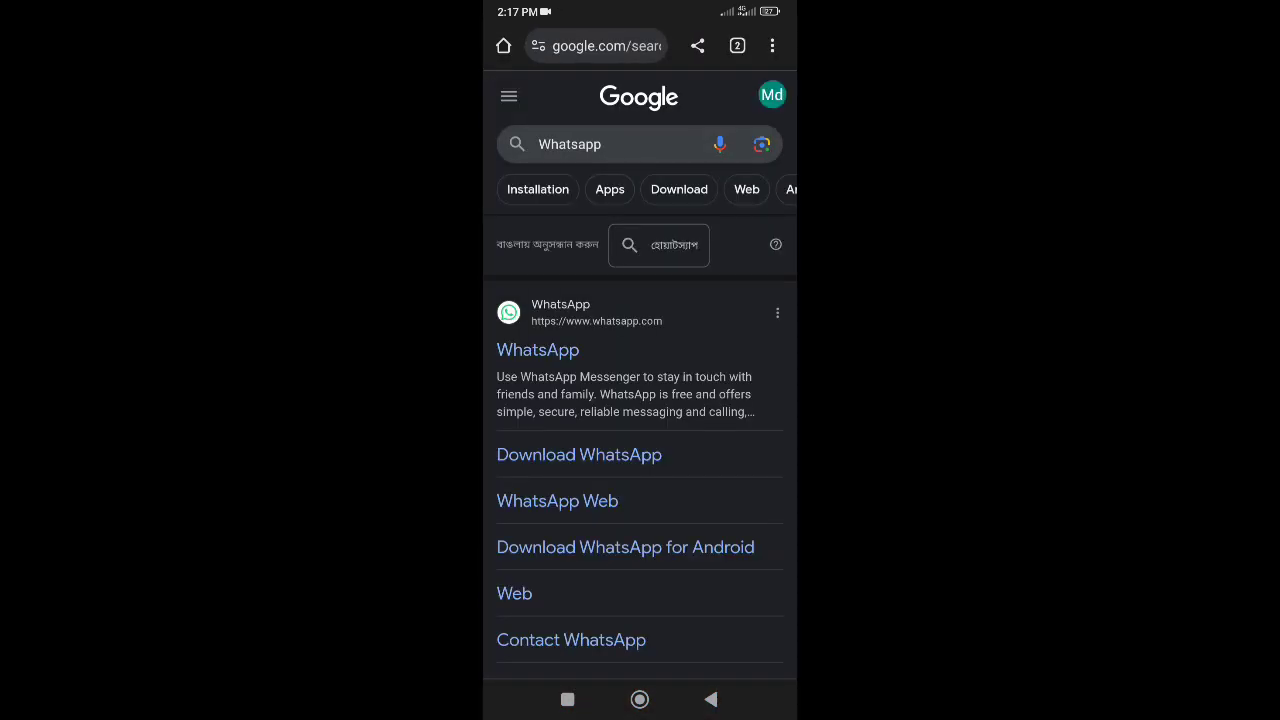
left_click(538, 350)
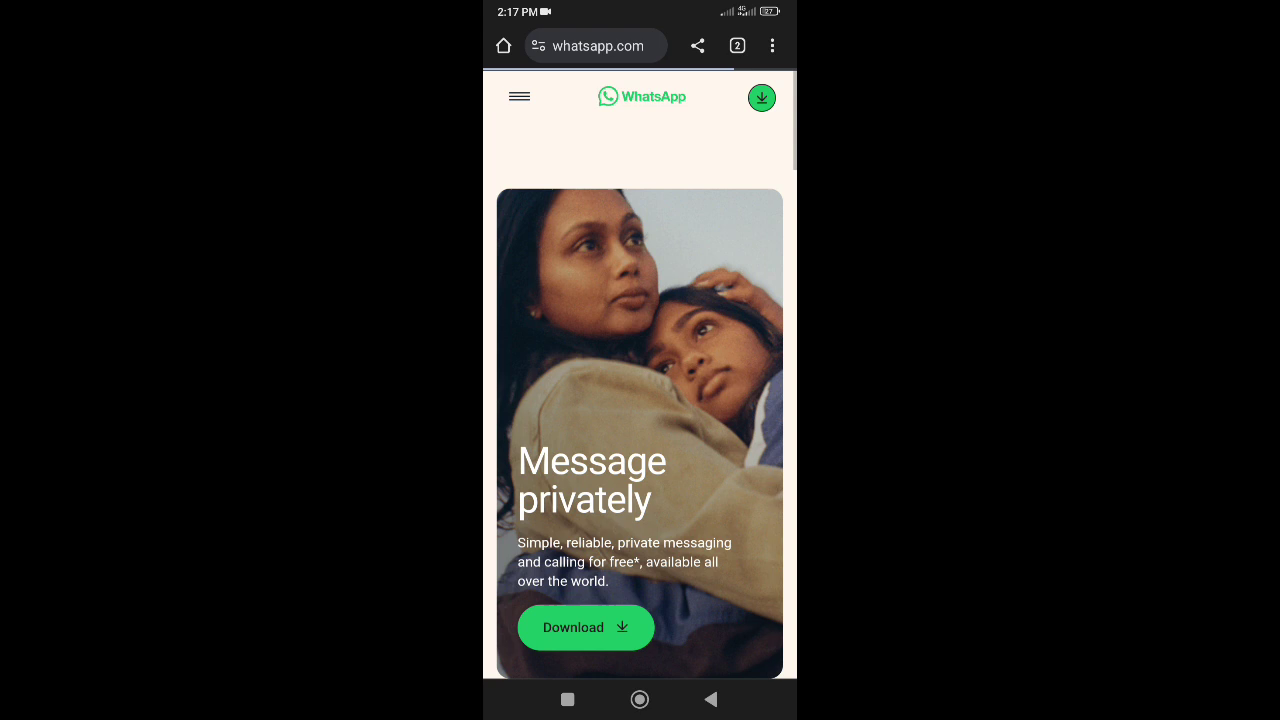
left_click(519, 97)
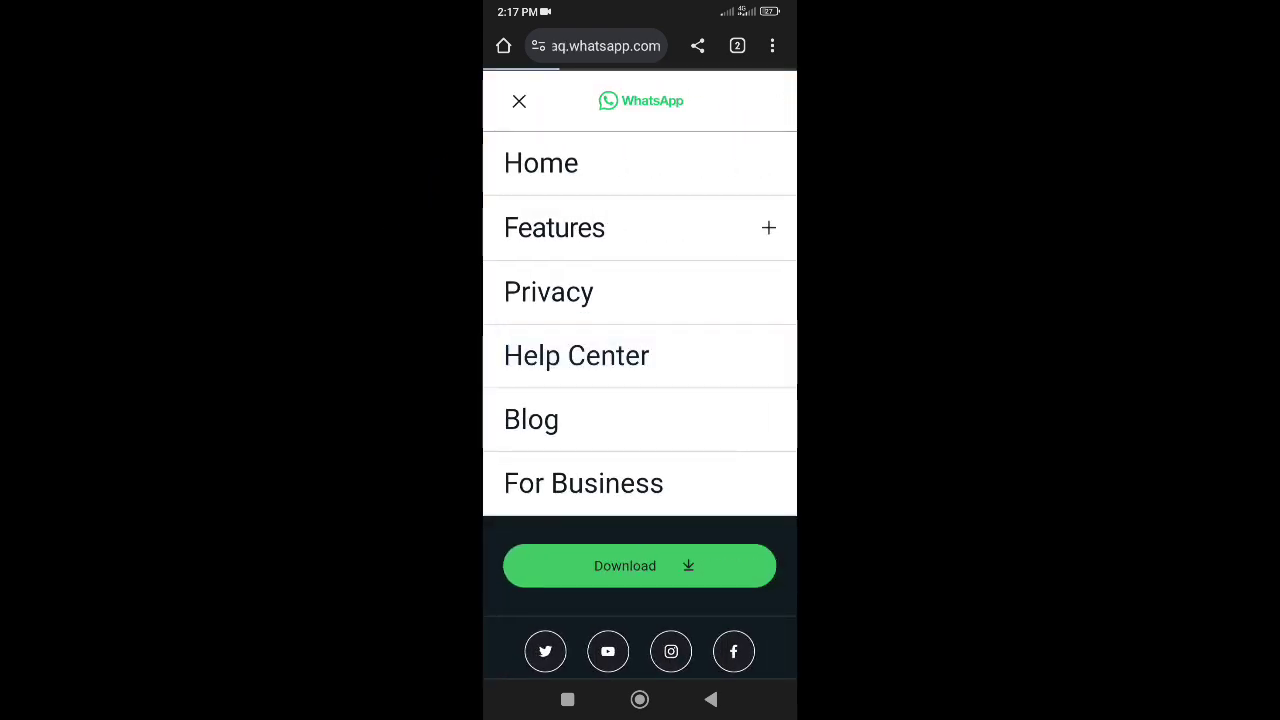
Go from Help Center through Contact Us to the WhatsApp Messenger Support form
left_click(576, 355)
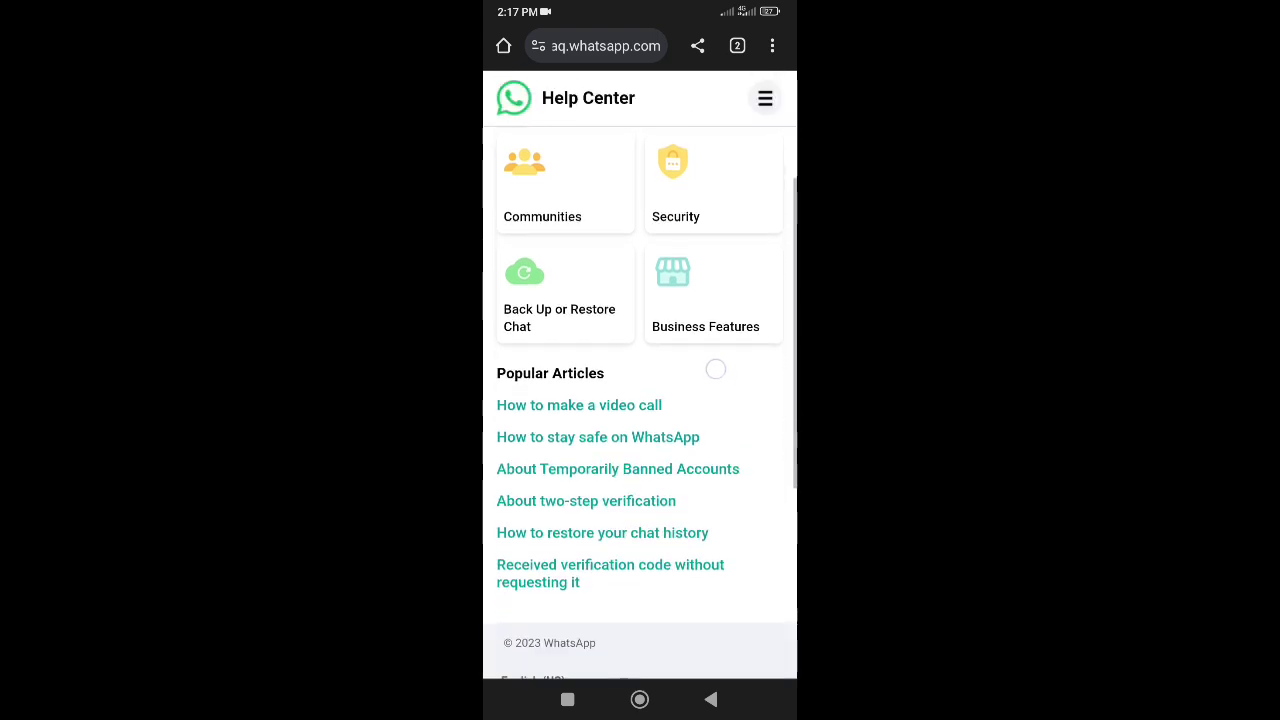
scroll("down", 3)
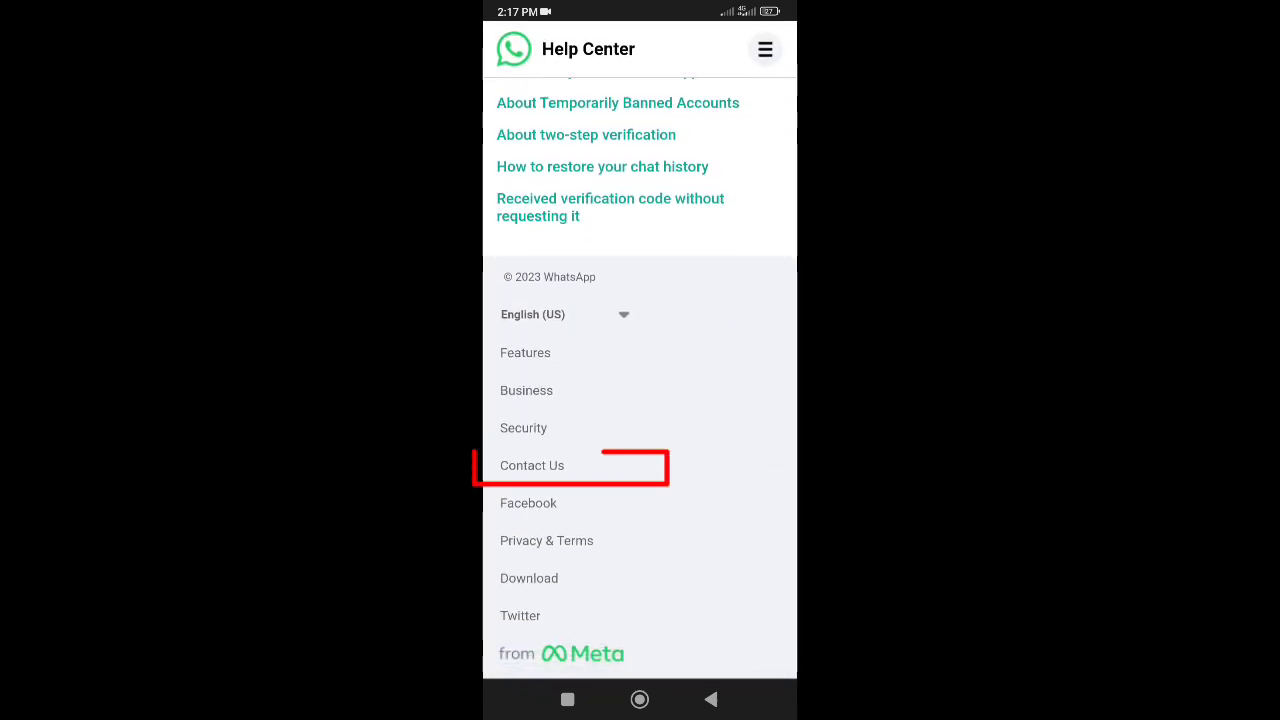
left_click(531, 465)
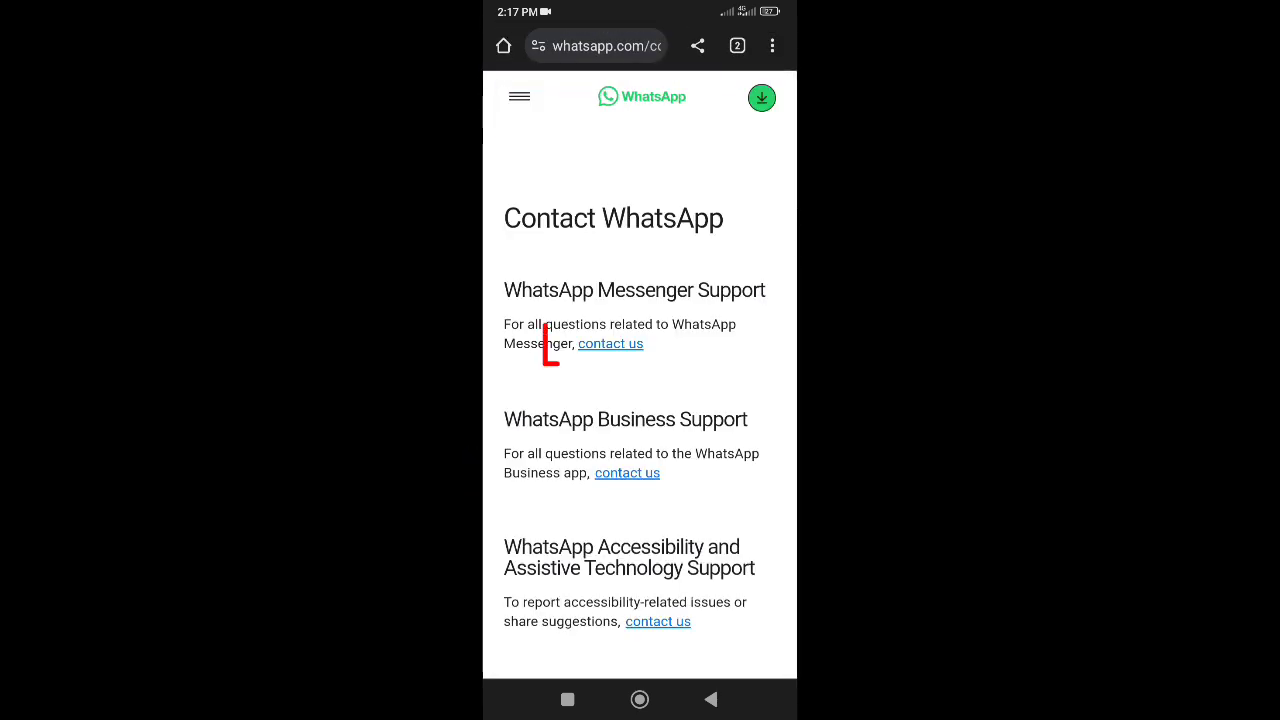
left_click(610, 343)
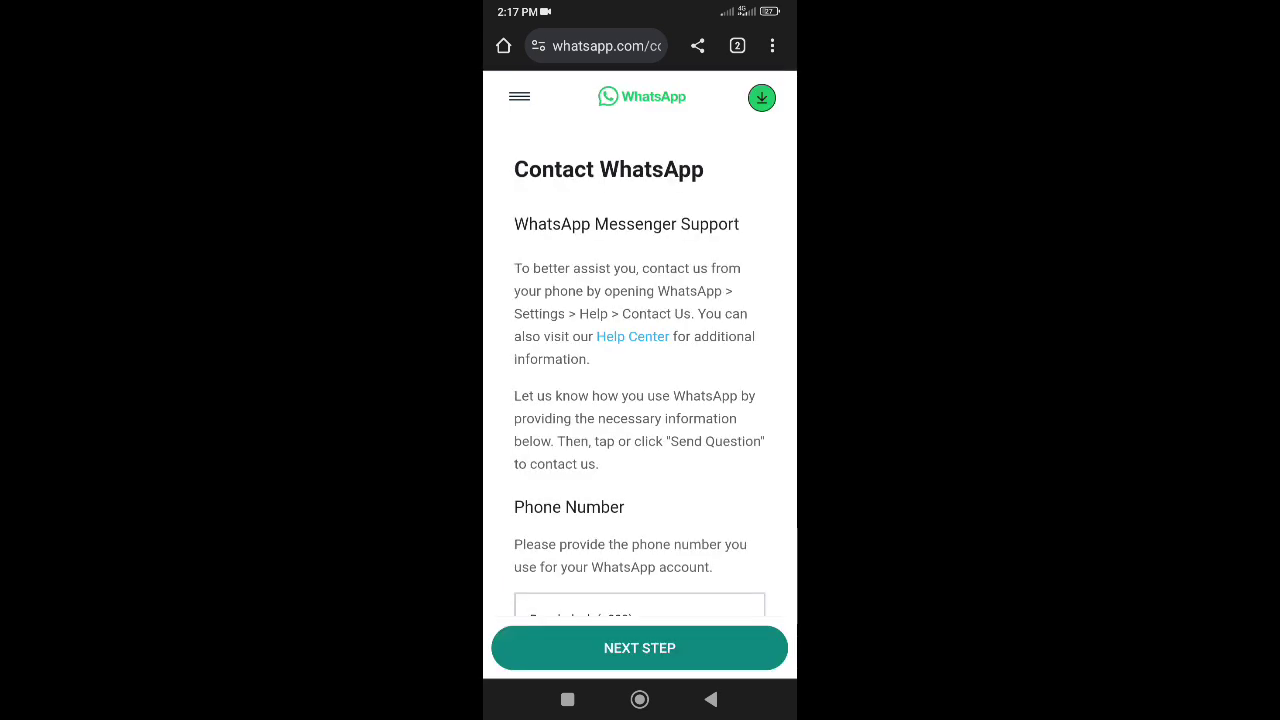
scroll("down", 3)
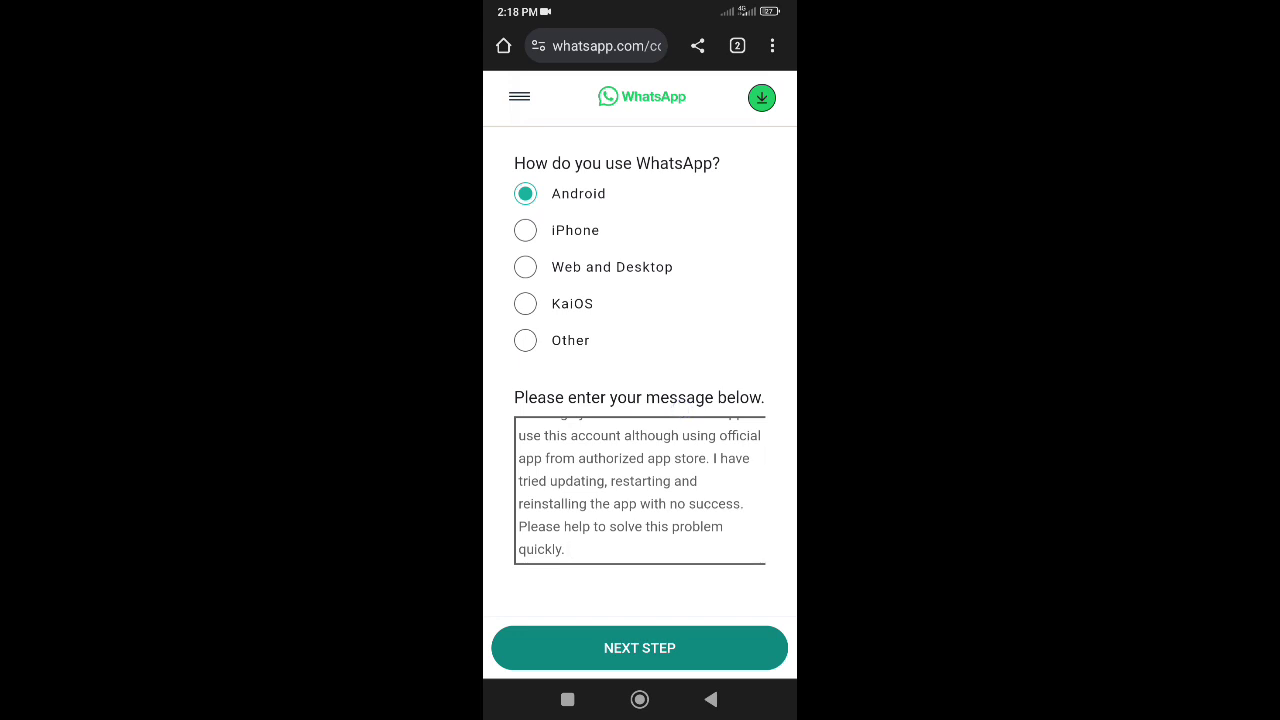
Finish the support form with Android and the error message, then advance to the final step
left_click(639, 490)
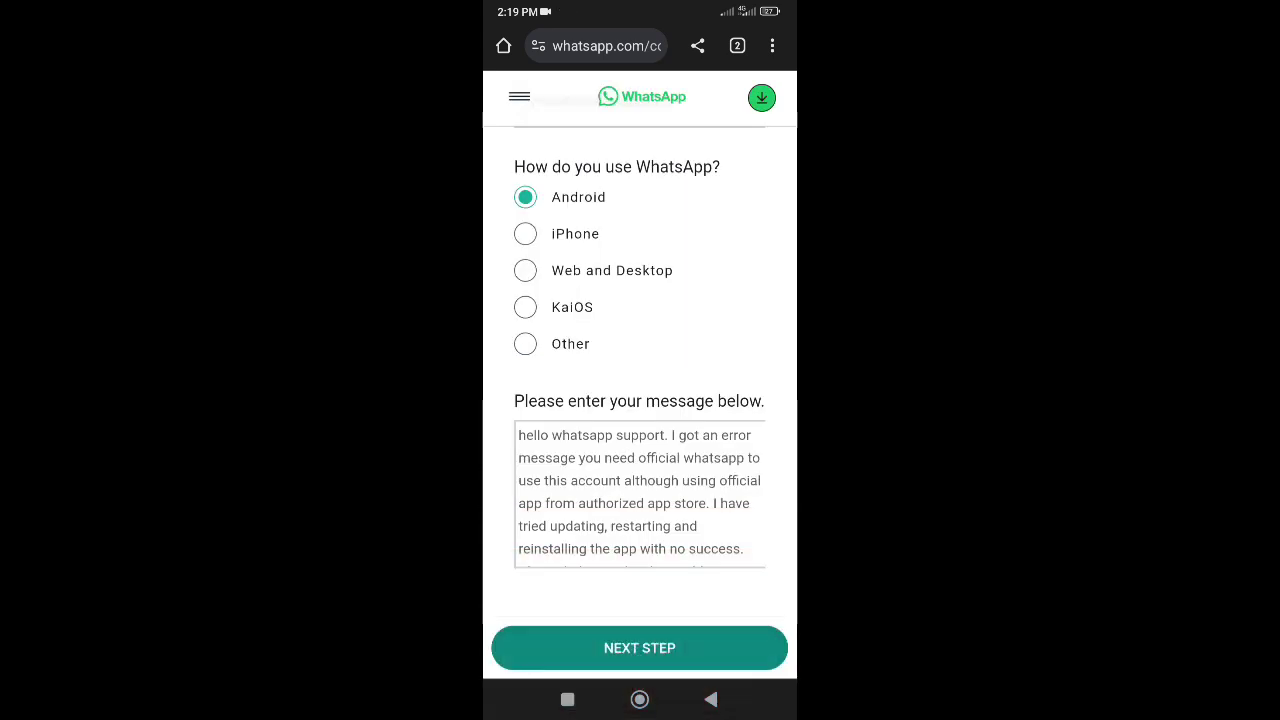
left_click(639, 648)
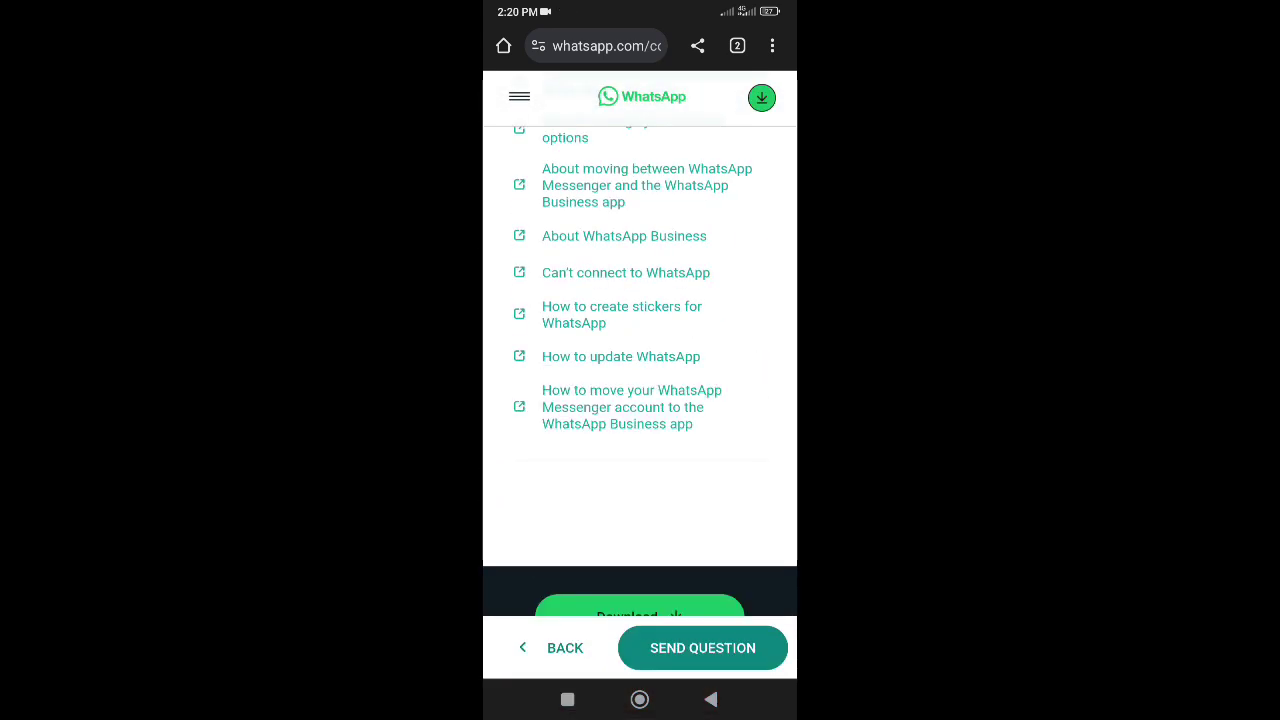
Browse the suggested help articles above Send Question, then return to the home screen
scroll("down", 3)
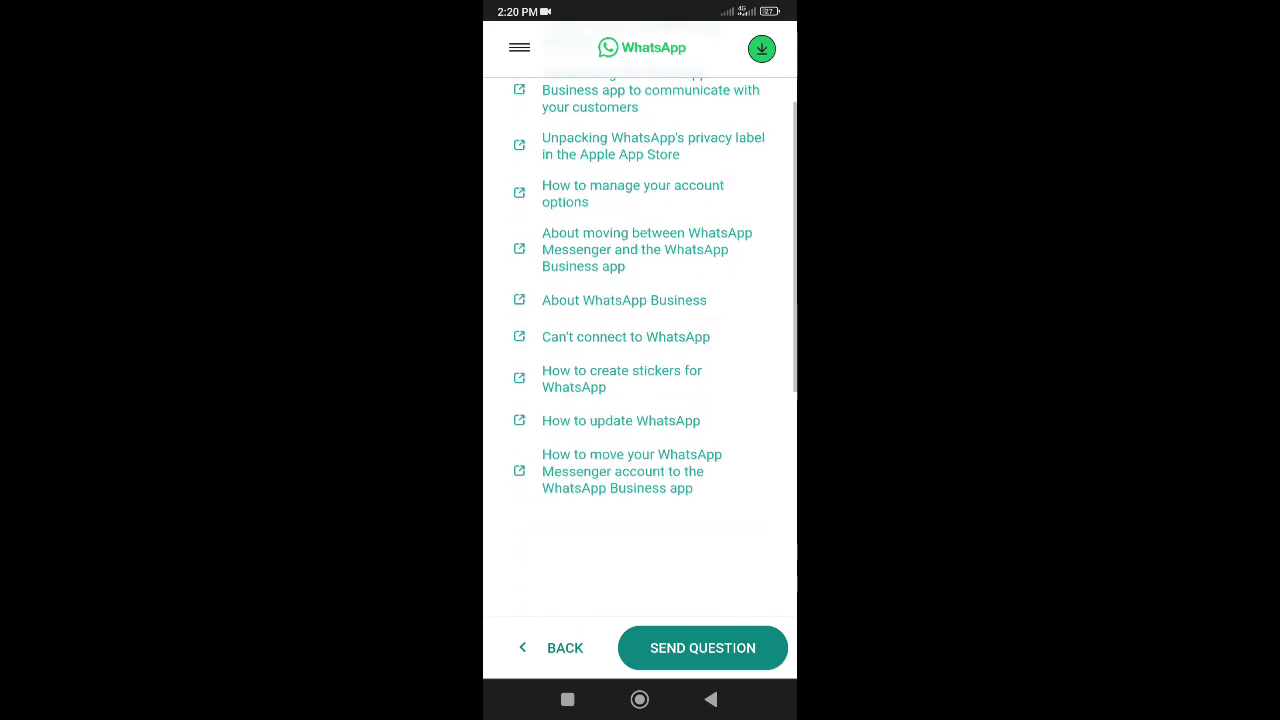
scroll("down", 3)
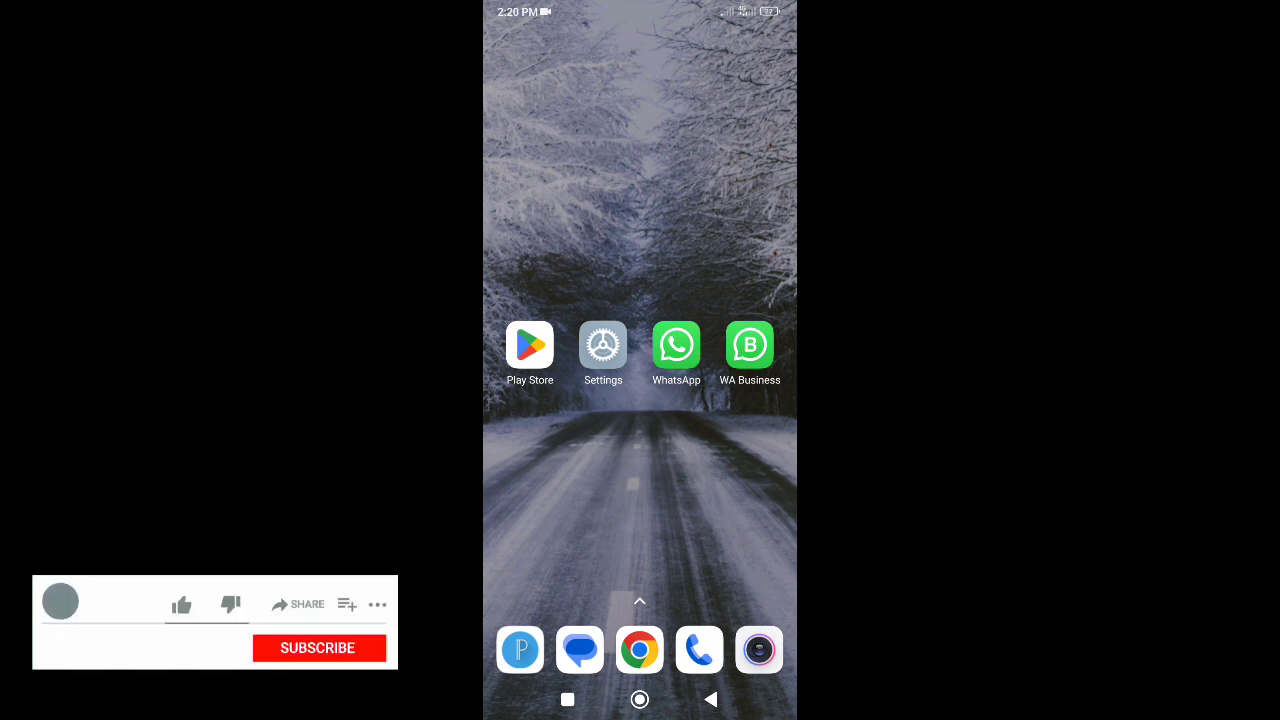
left_click(181, 604)
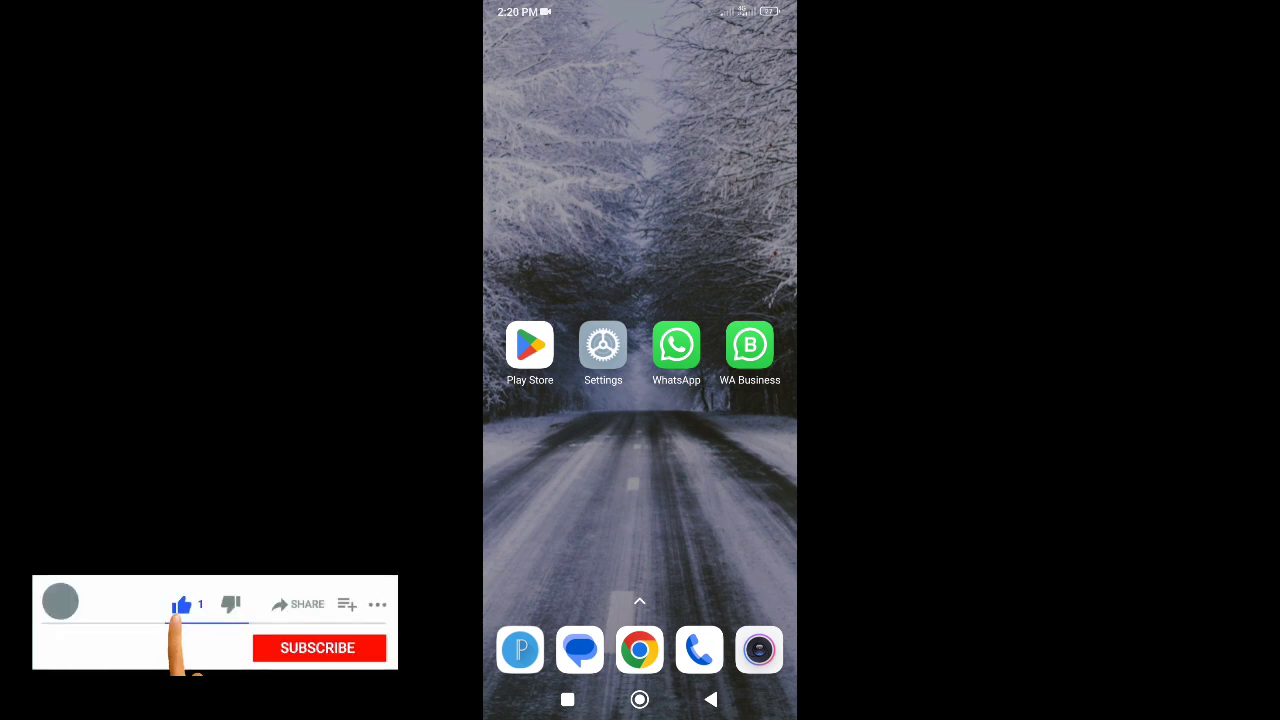
left_click(317, 648)
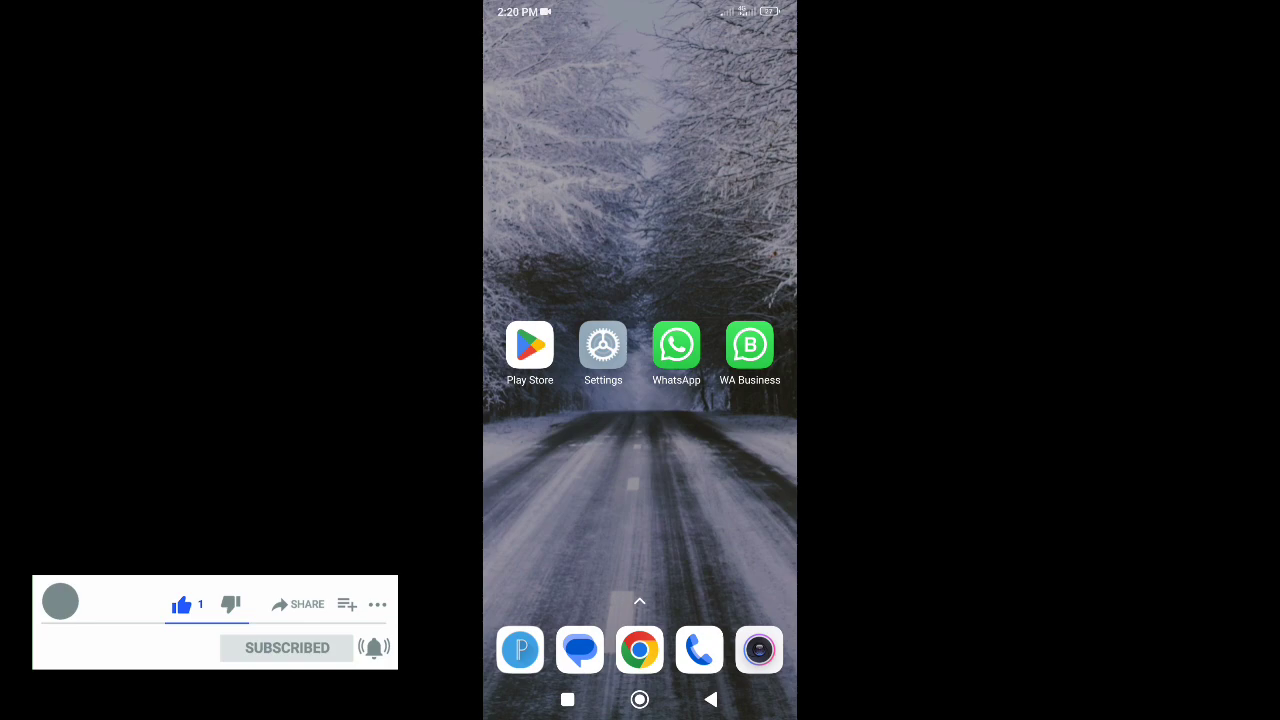